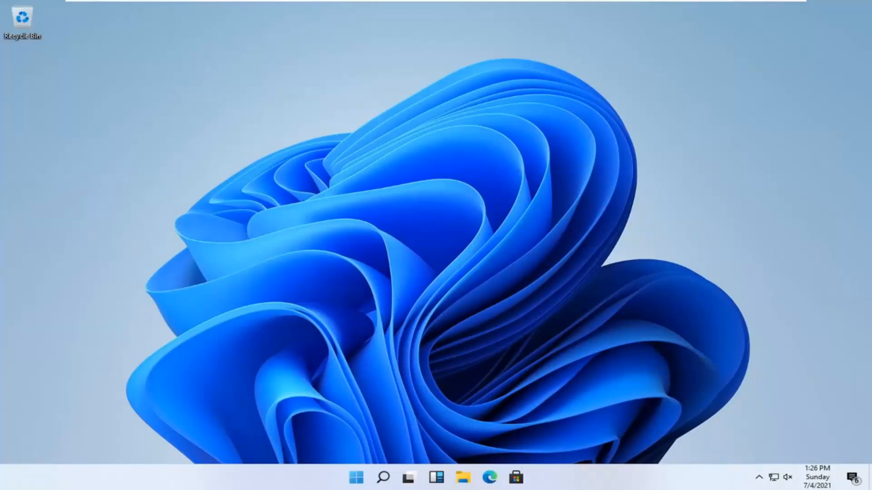
pyautogui.moveTo(326, 294)
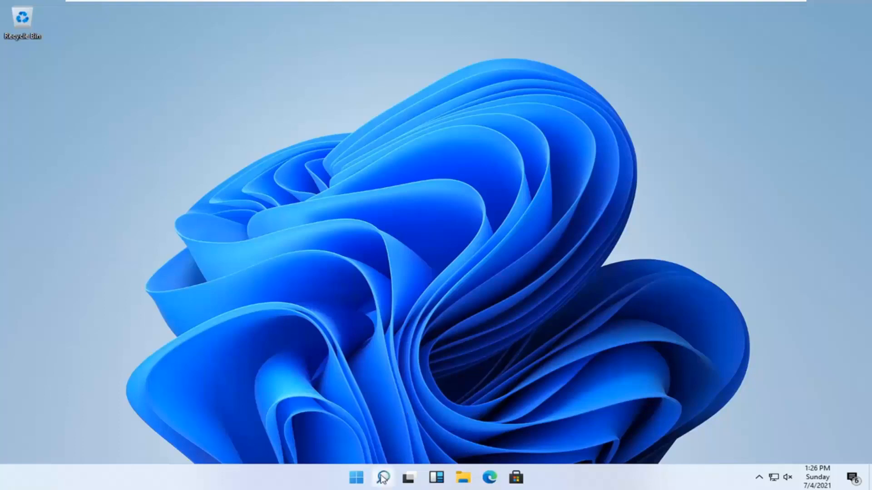
# Search Windows for "disk cleanup" to launch the Disk Cleanup app.
pyautogui.click(382, 478)
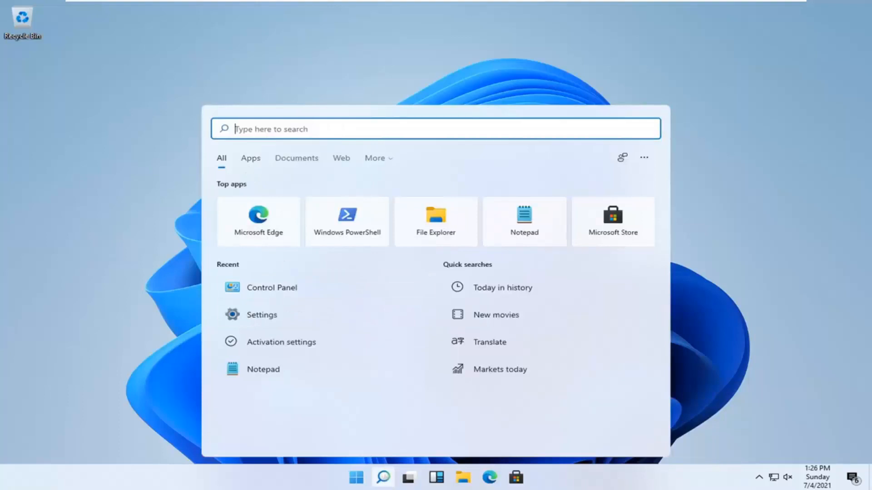
pyautogui.write('disk cleanup')
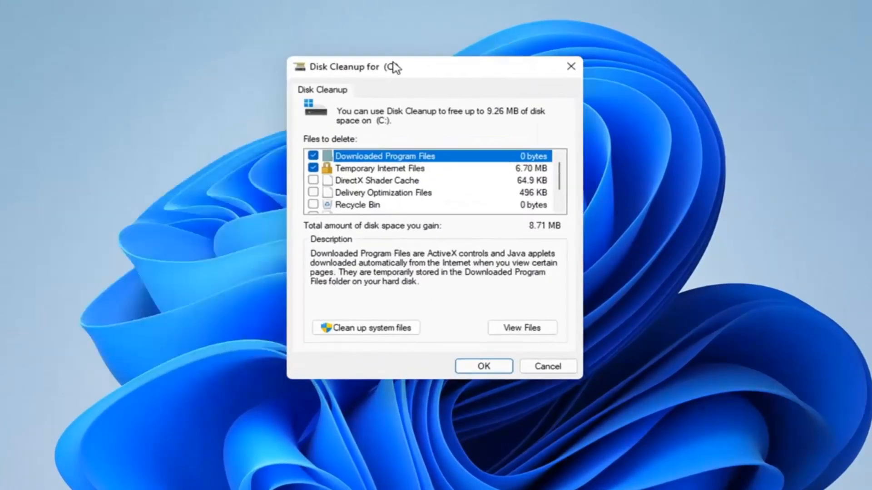
# Nudge the Disk Cleanup window slightly to the right.
pyautogui.moveTo(356, 67); pyautogui.dragTo(367, 72)
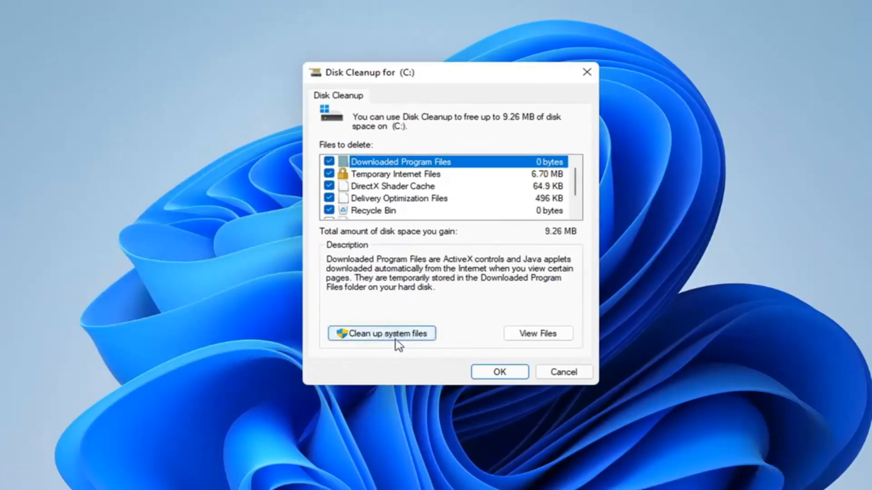
# Rescan drive C: with system files, then confirm deleting the selected files.
pyautogui.click(381, 333)
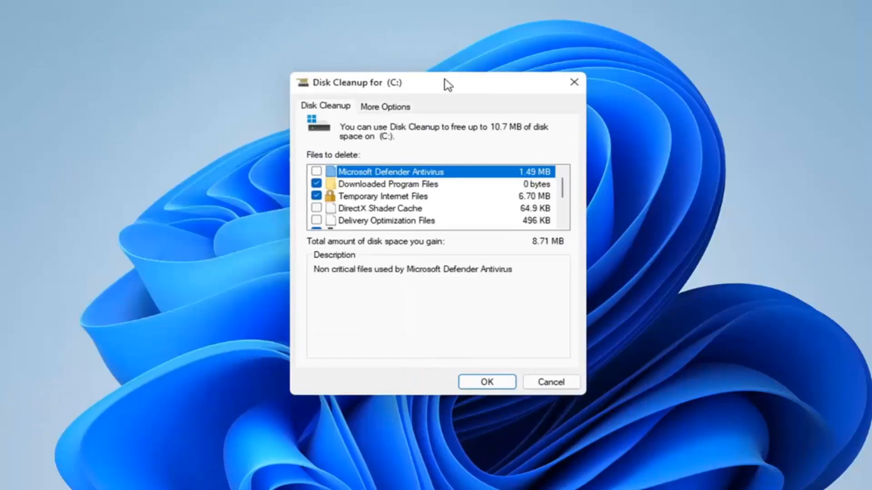
pyautogui.click(485, 382)
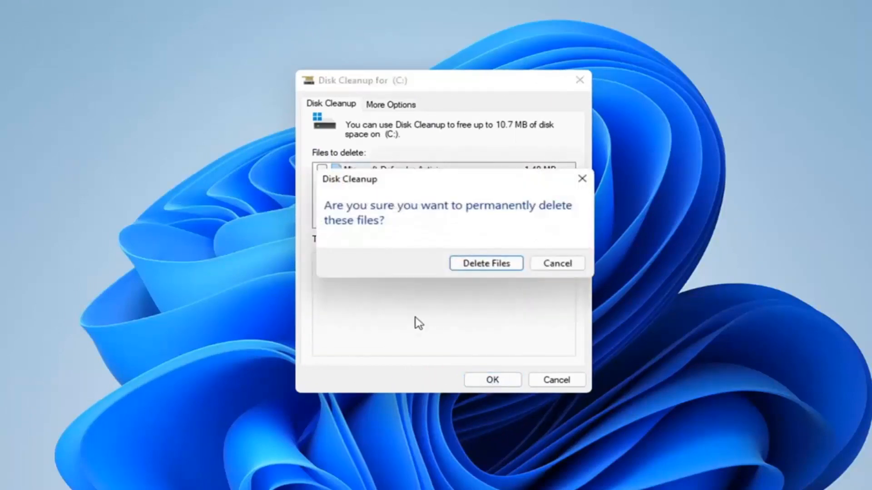
pyautogui.click(485, 263)
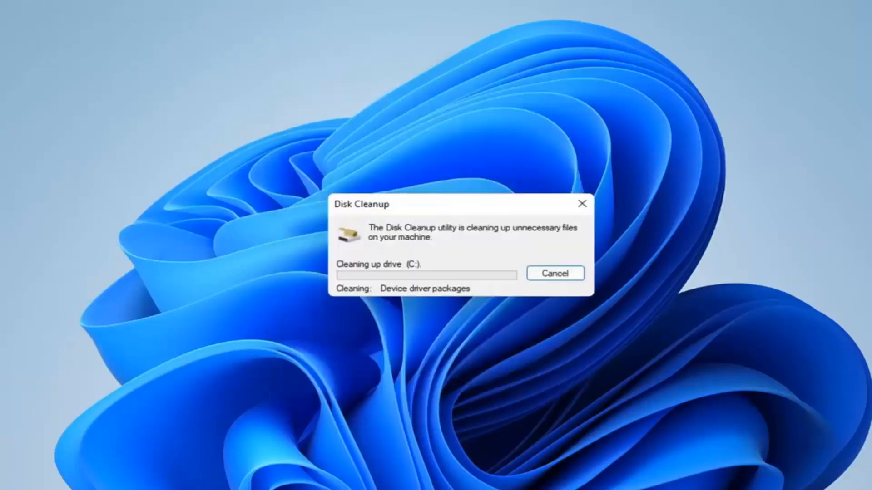